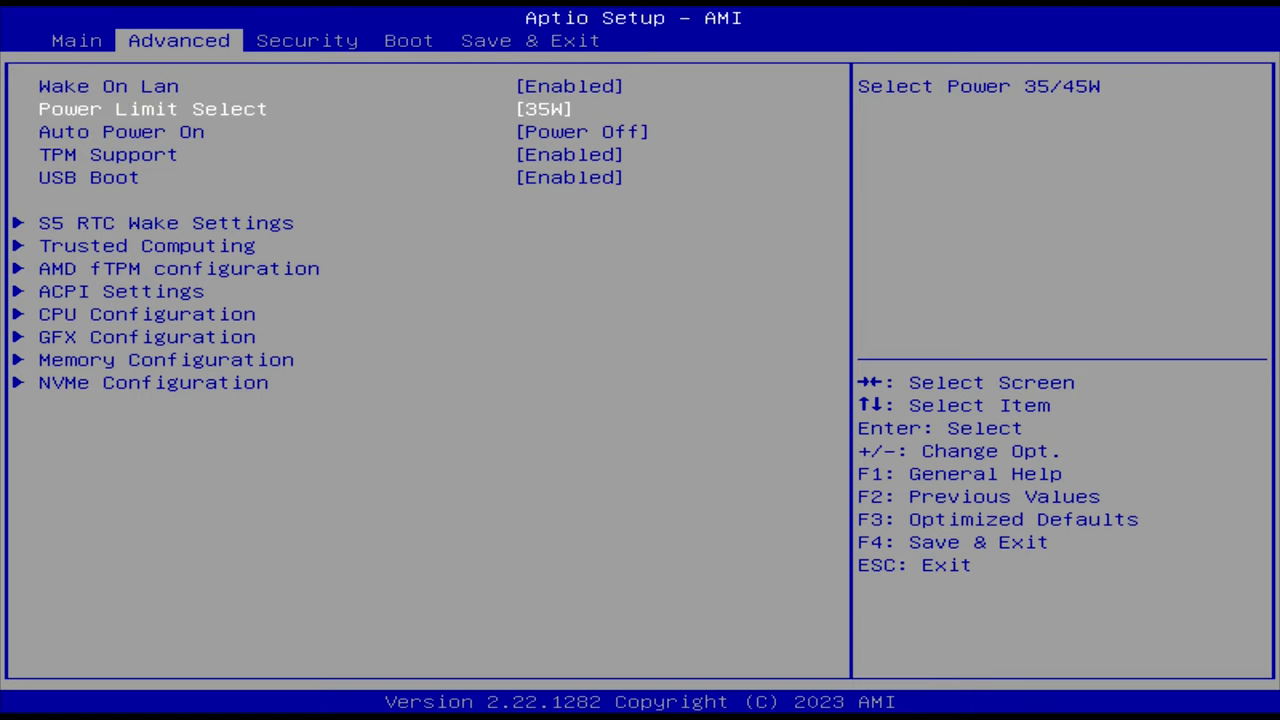
- Change Power Limit Select from 35W by choosing one of the 35W/45W options
{"action": "left_click", "coordinate": [150, 108]}
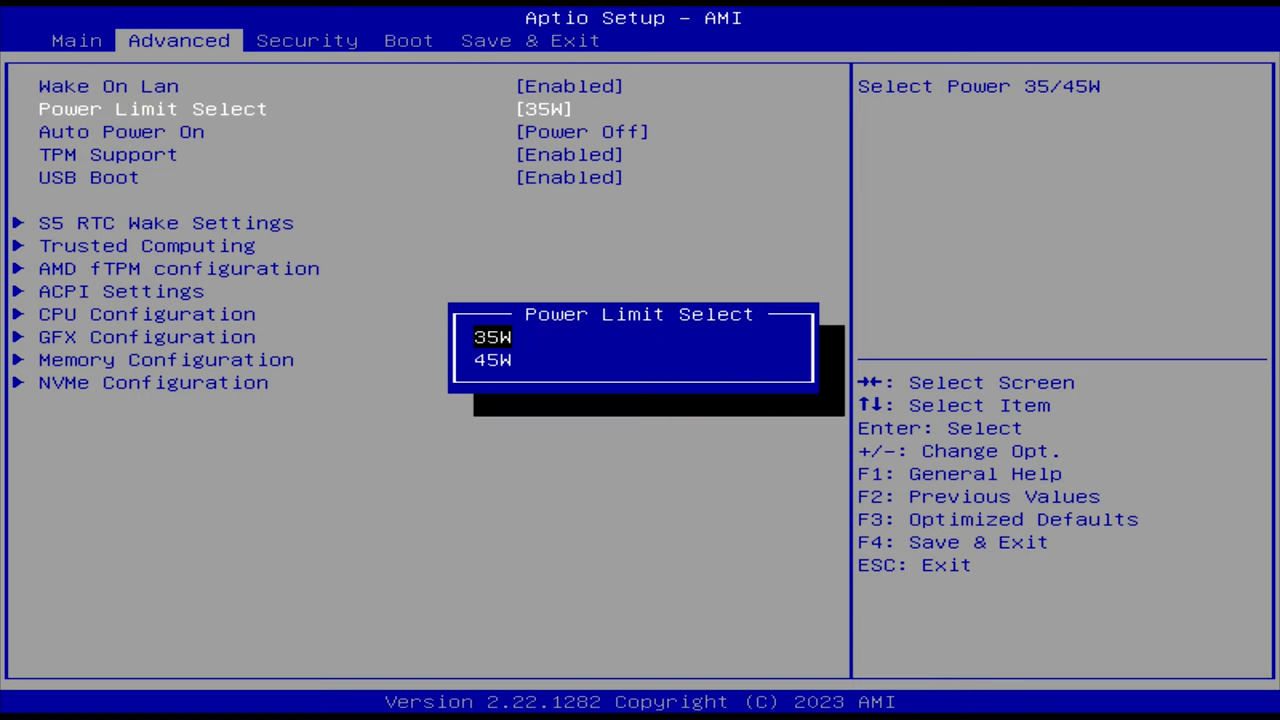
{"action": "left_click", "coordinate": [492, 360]}
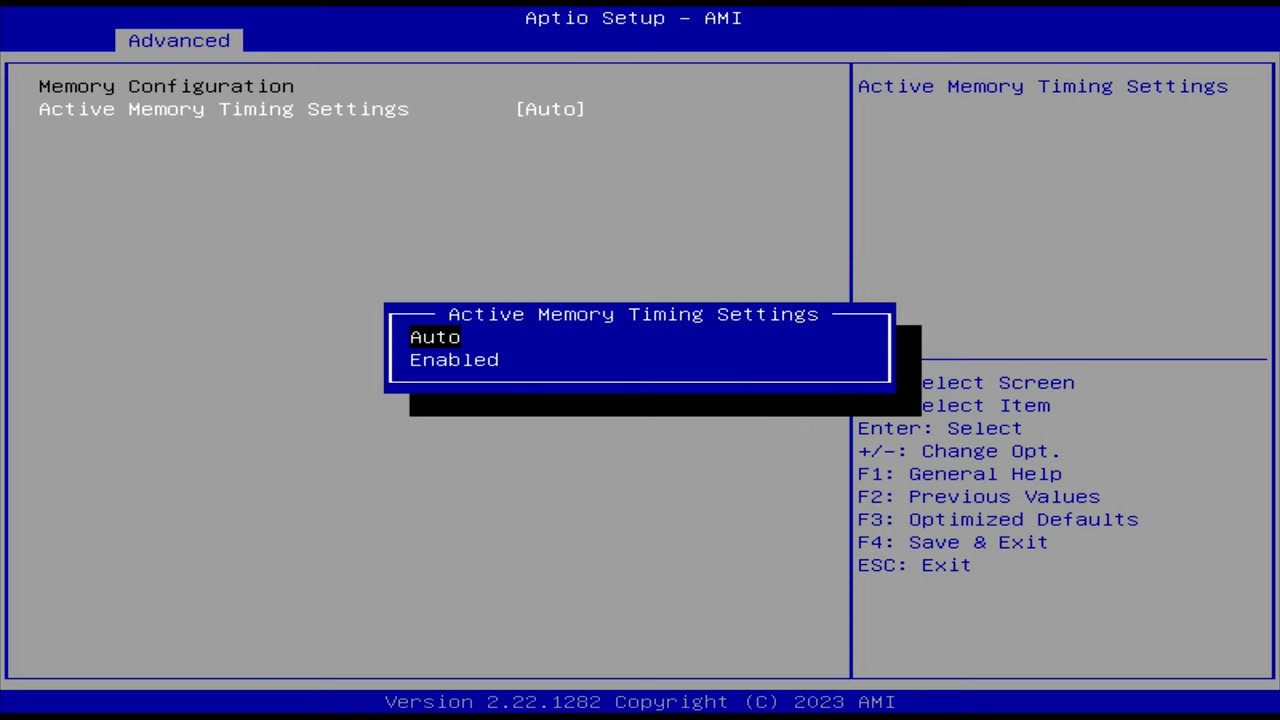
- Show the Active Memory Timing Settings choices, Auto and Enabled, leaving Auto
{"action": "left_click", "coordinate": [452, 360]}
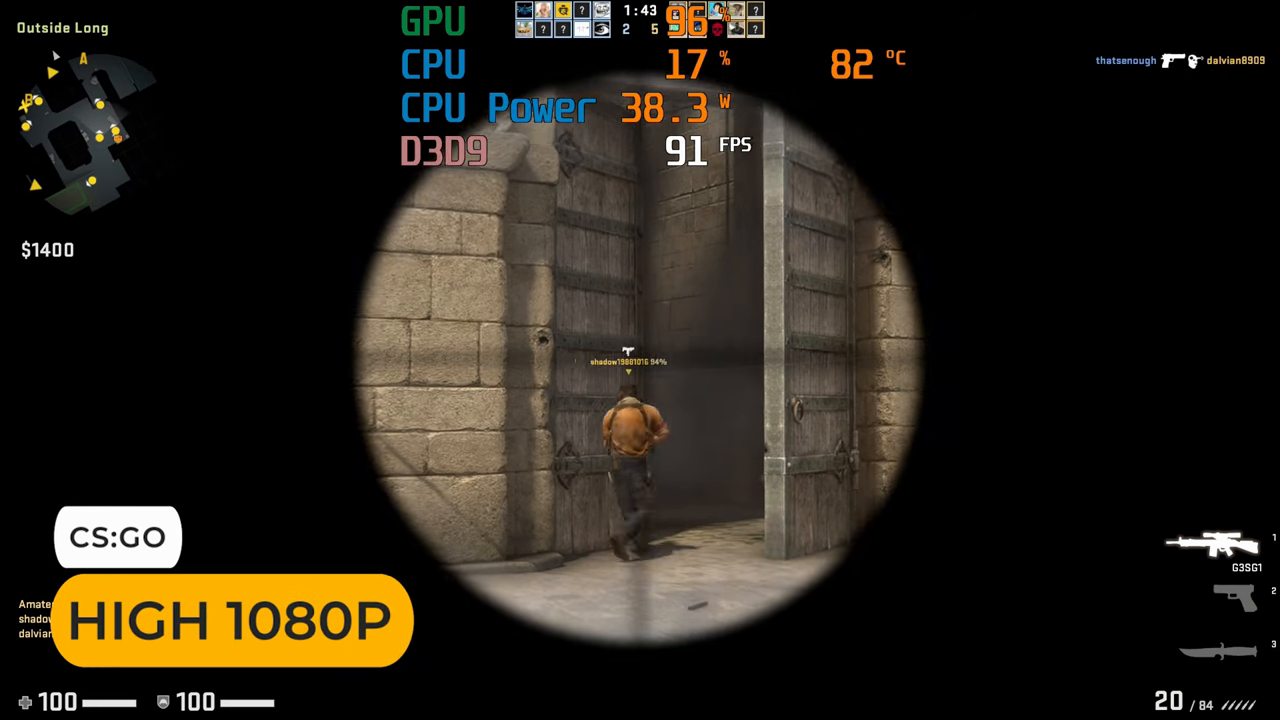
- Lower the AWP scope back to normal view during the CS:GO High 1080p benchmark
{"action": "right_click", "coordinate": [640, 360]}
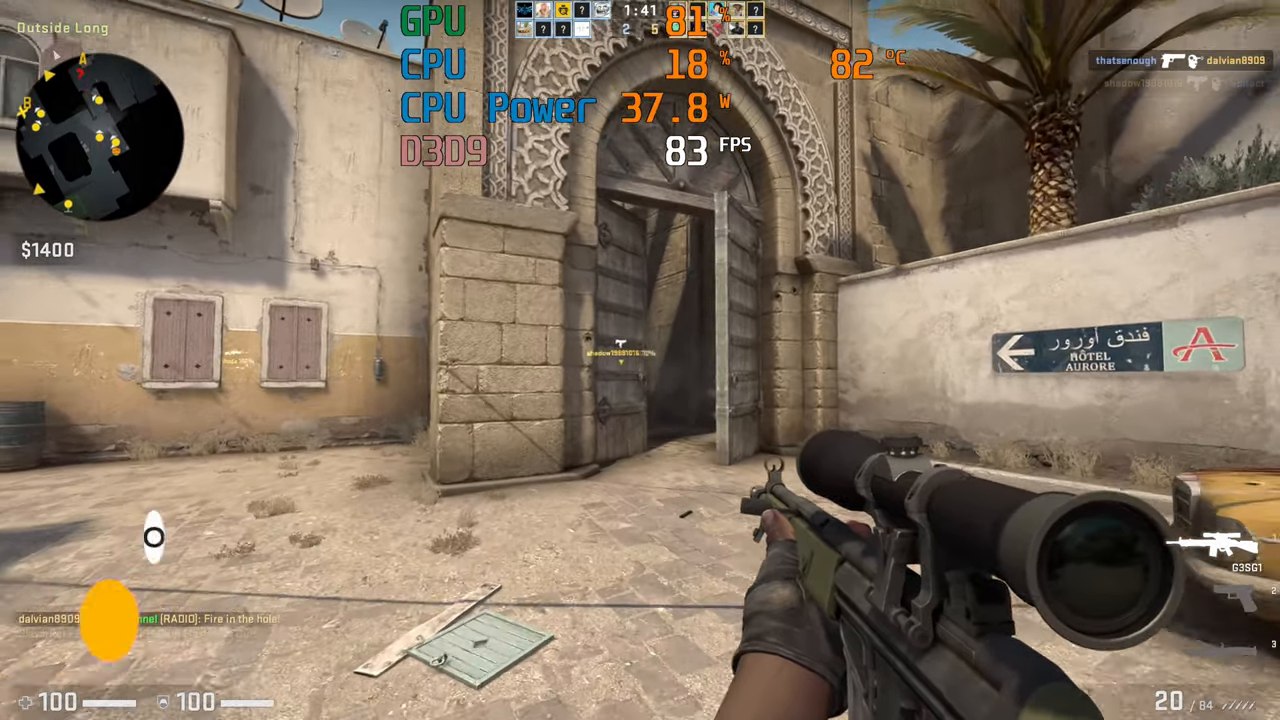